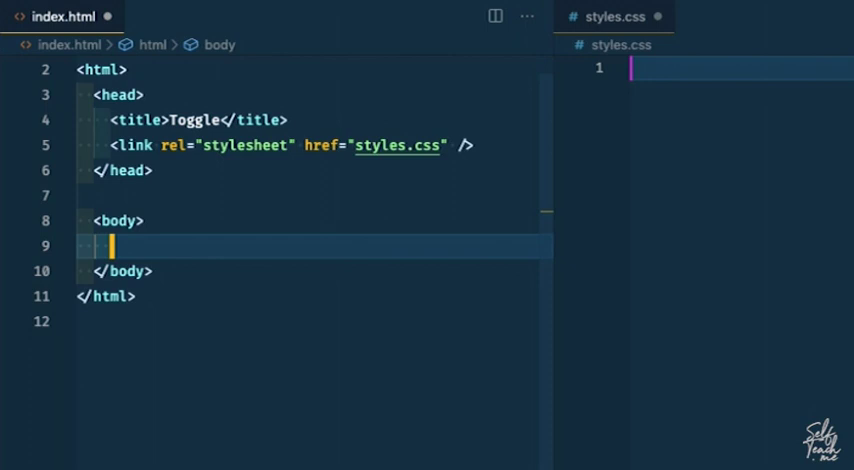
Add a checkbox input named and classed 'toggle', plus 'Yes' and 'No' spans, to index.html.
type("<input")
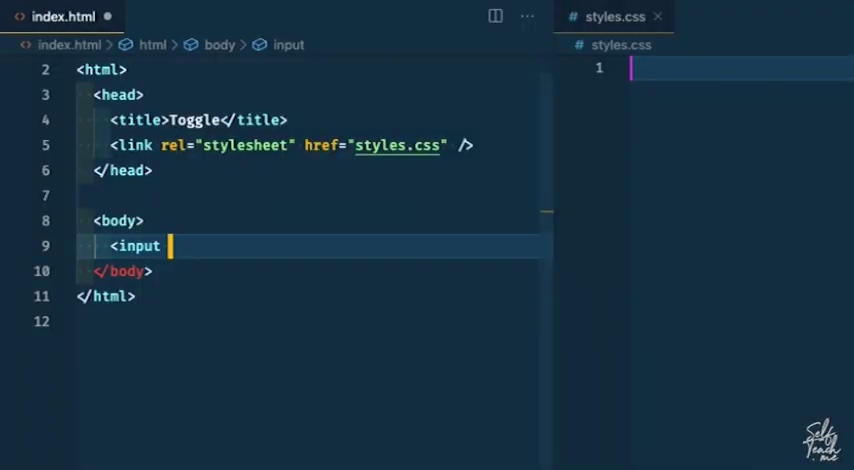
type("type=\"check")
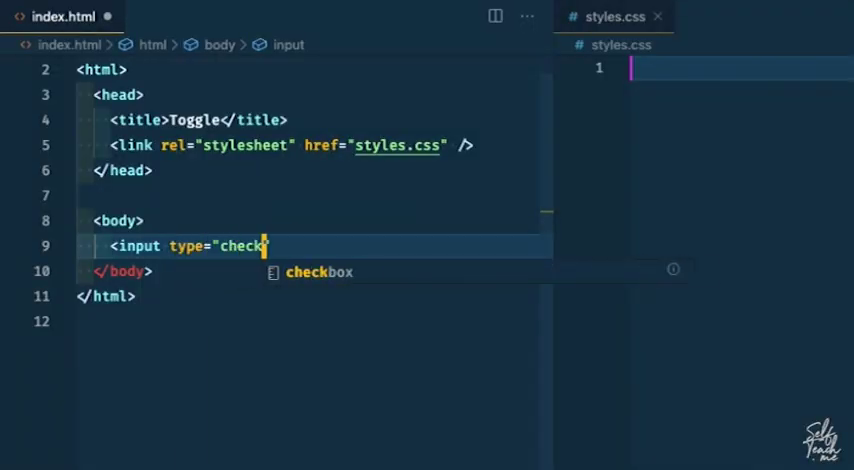
type("box\" name=\"togg")
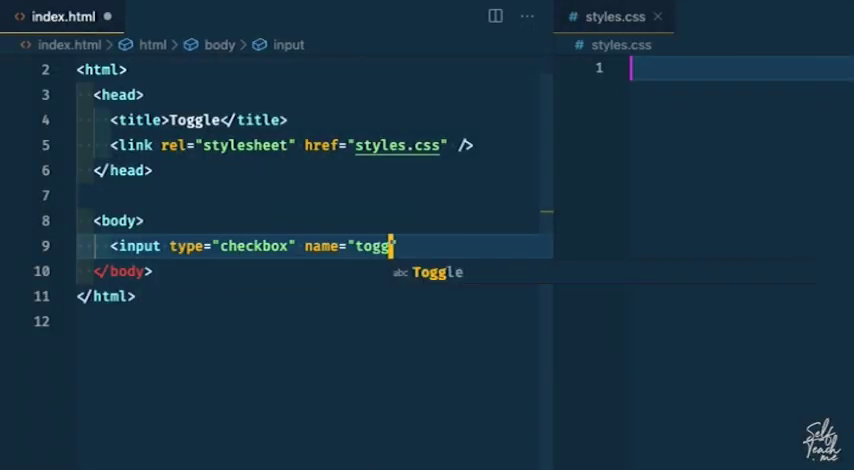
type("le\" class=\"toggle")
type("<span class=\"yes\"></span>")
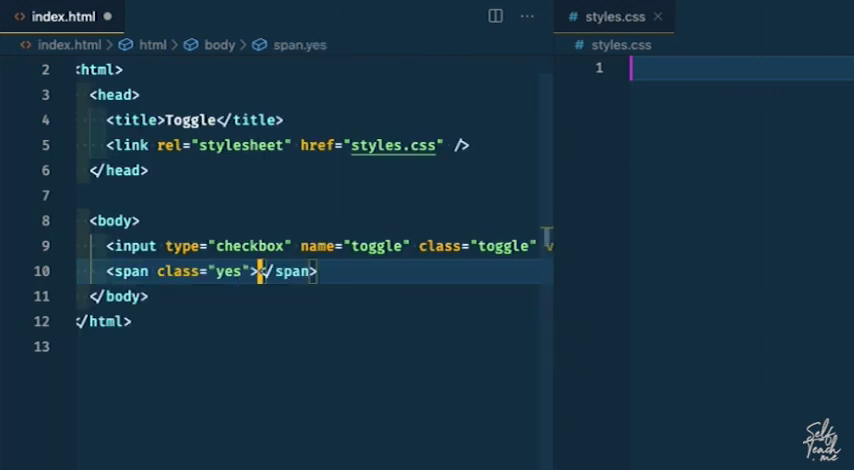
type("Yes")
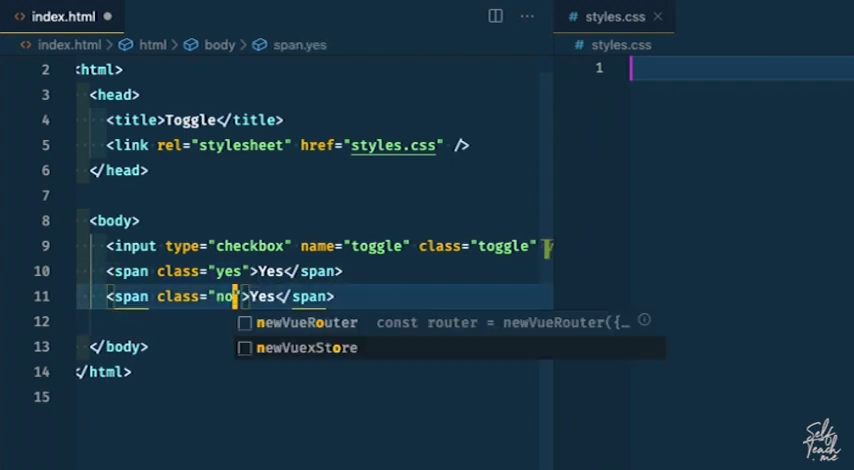
type("No")
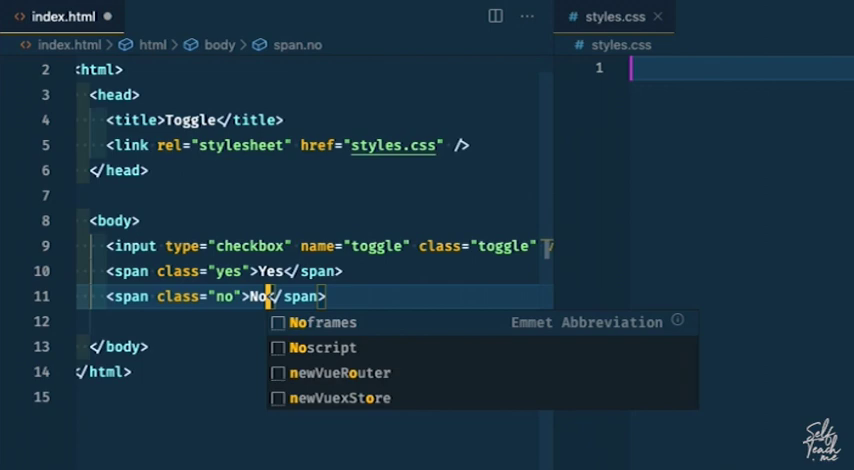
type("span.s")
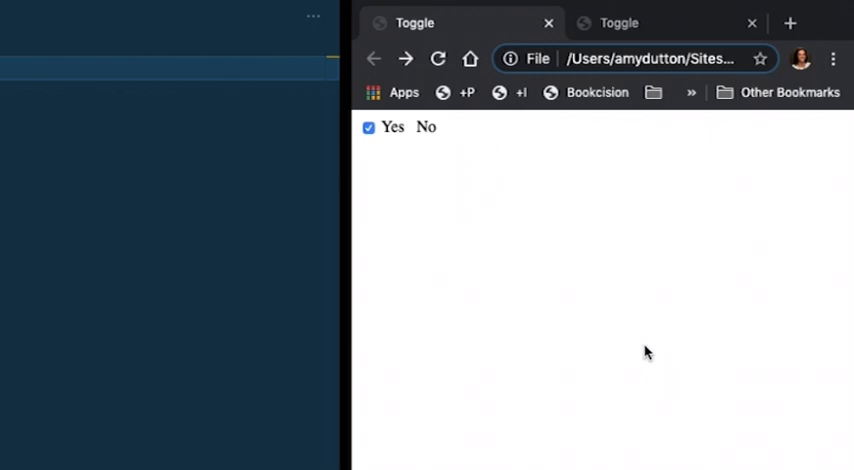
Tick and untick the plain checkbox on the Toggle page to confirm it works.
left_click(368, 127)
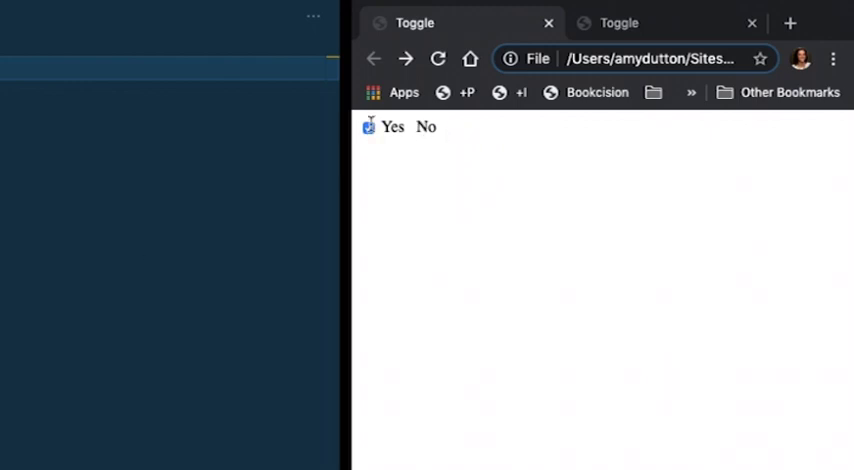
left_click(369, 127)
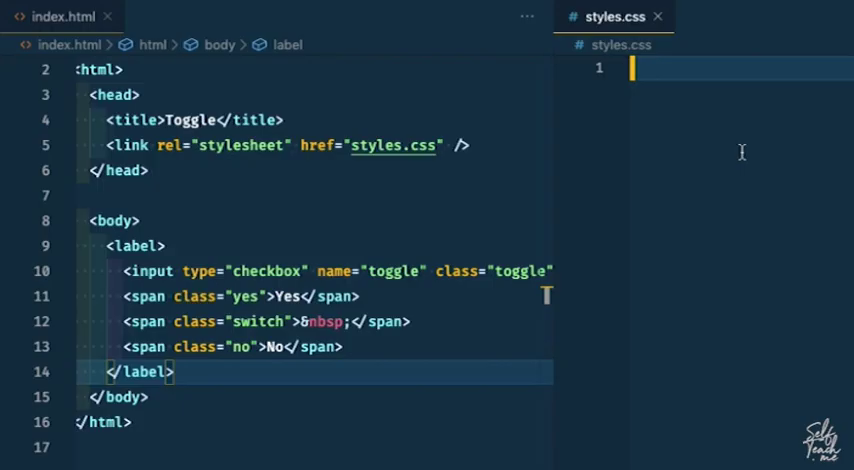
Write .switch with #ddd background, 20px radius, 0 10px margin, 20px height, 50px width.
type(".siw")
type("bac")
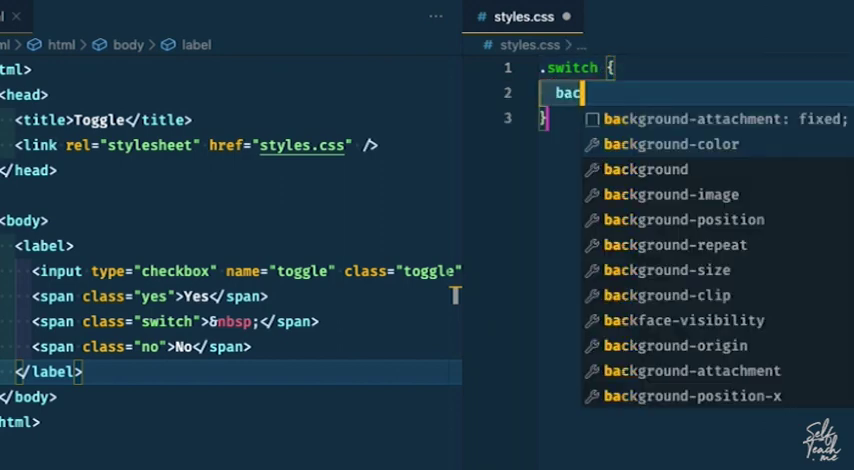
type("ground: #dd")
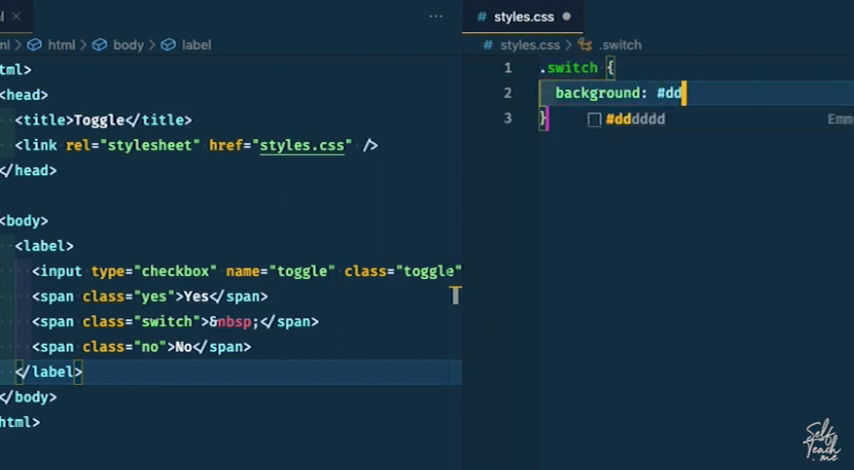
type("border-radius:")
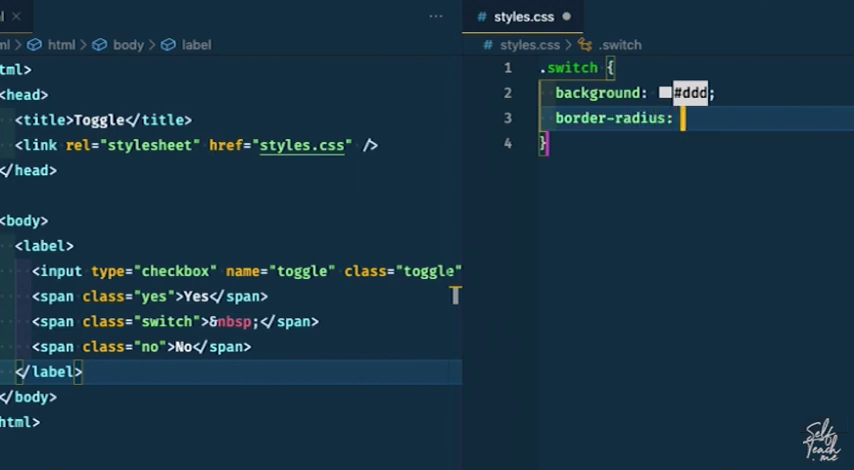
type("20px;")
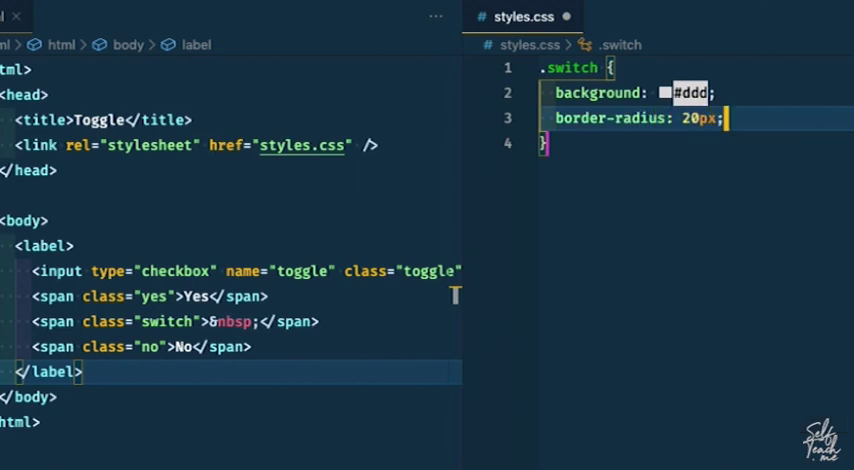
type("margin: 0 10px;")
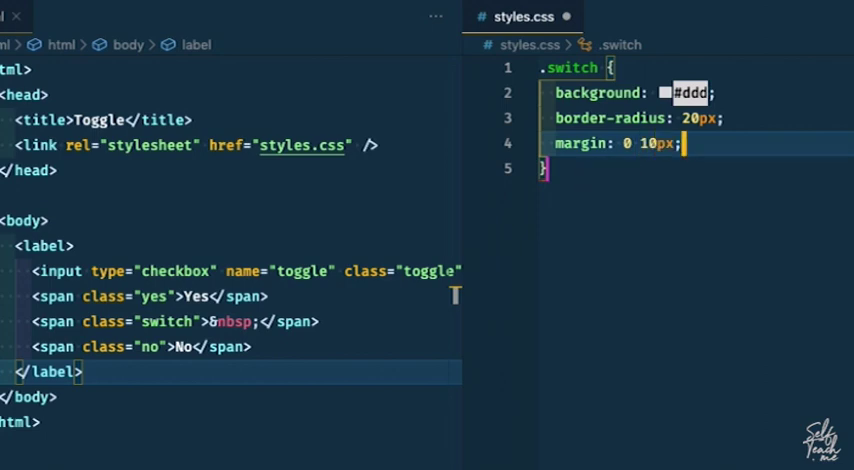
key("enter")
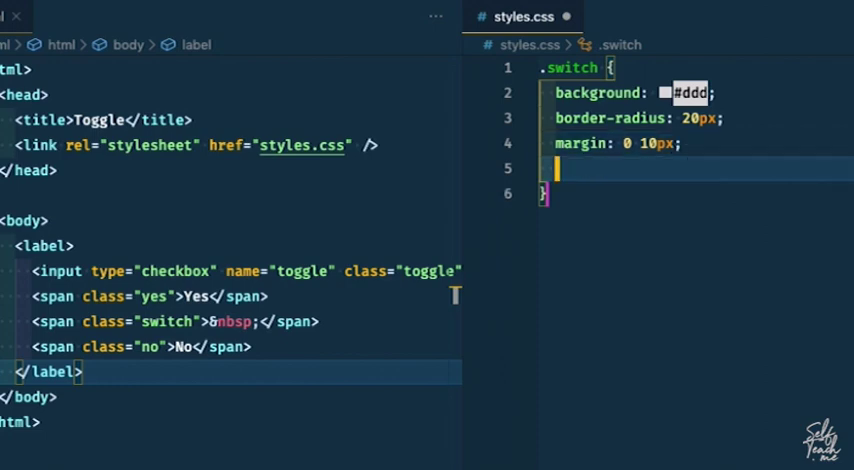
type("height: 20px;")
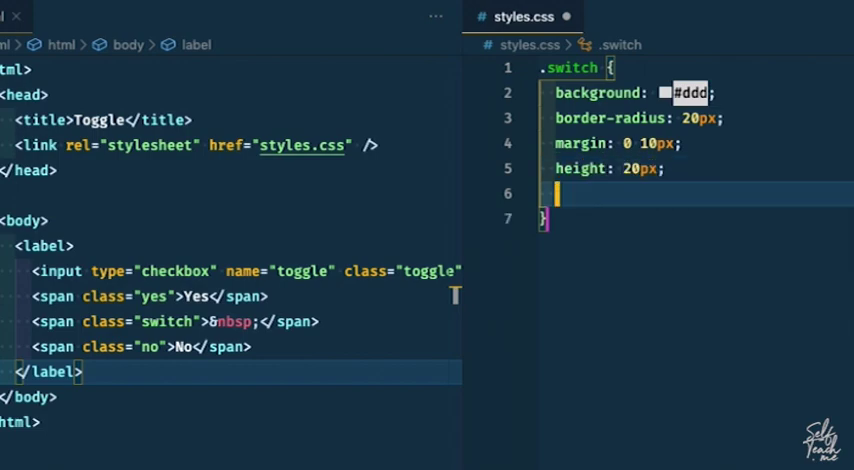
type("width: 50px;")
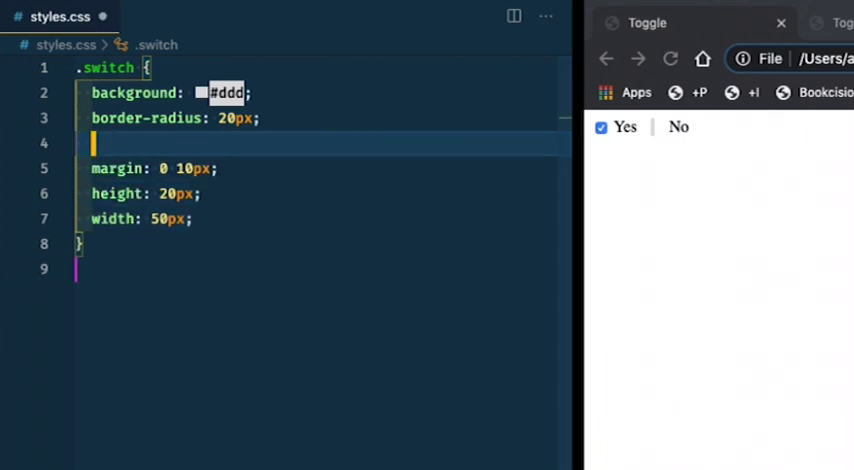
Add display: inline-block to the .switch rule so the pill sits between Yes and No.
type("display: block;")
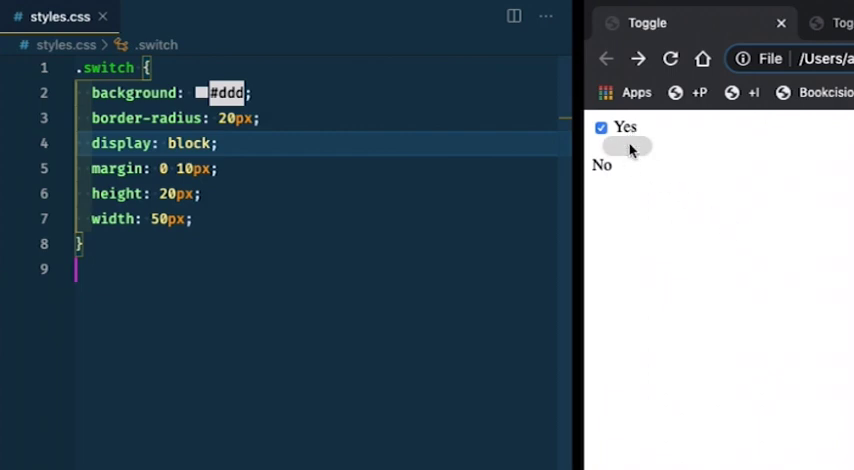
mouse_move(628, 165)
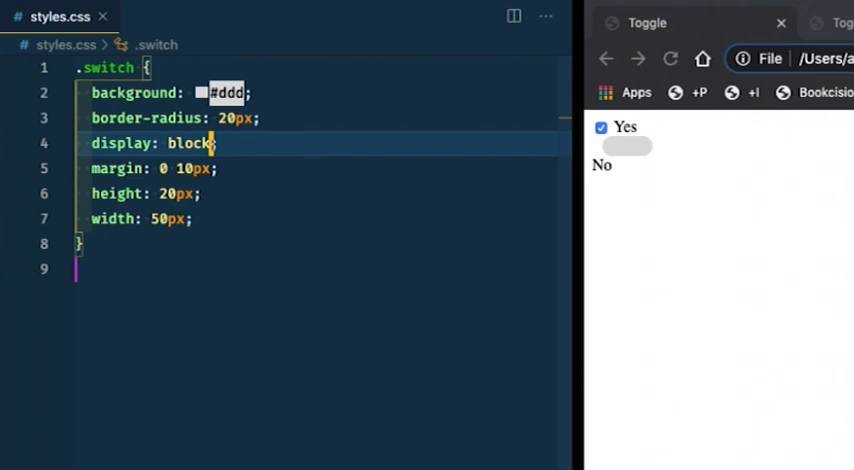
type("inline-")
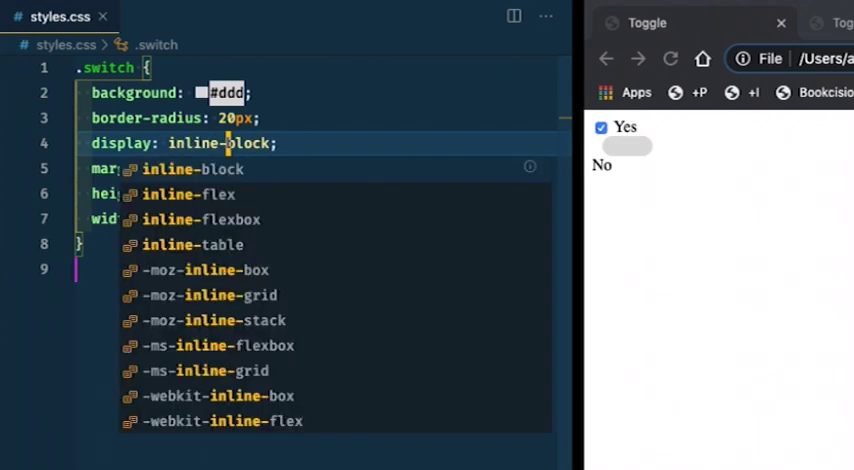
mouse_move(650, 200)
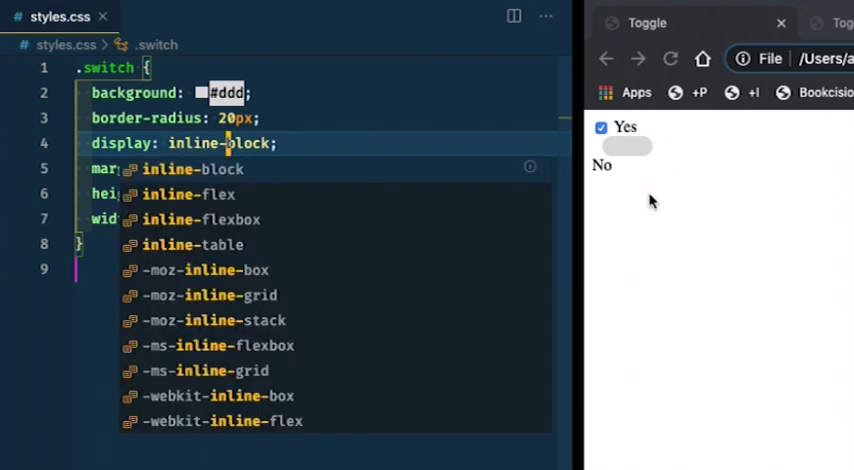
key("Enter")
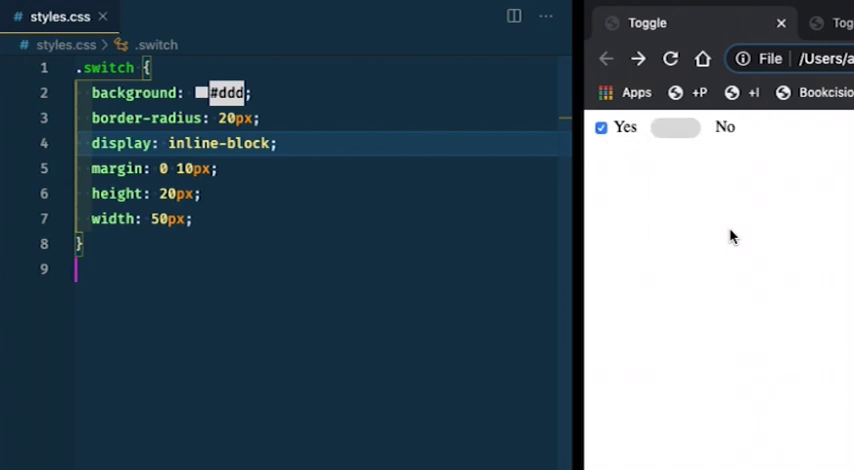
mouse_move(645, 165)
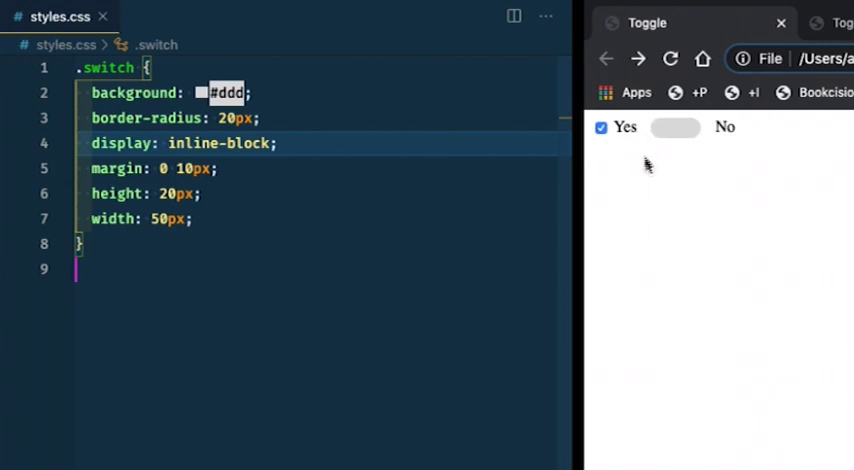
mouse_move(631, 137)
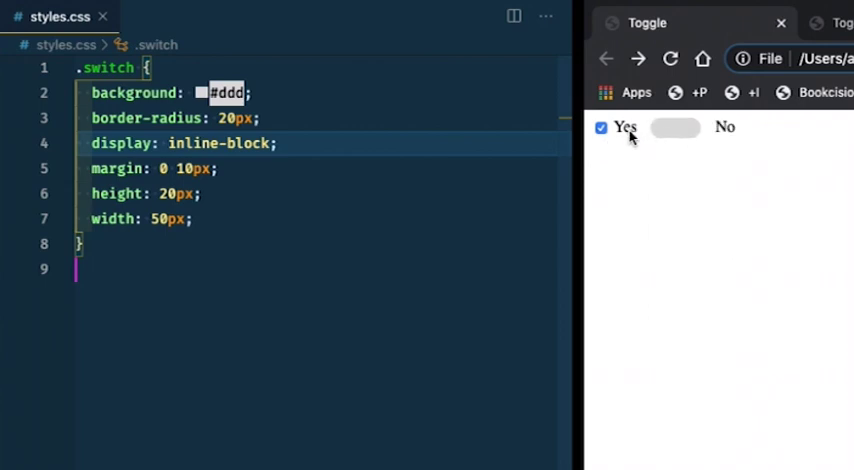
mouse_move(228, 248)
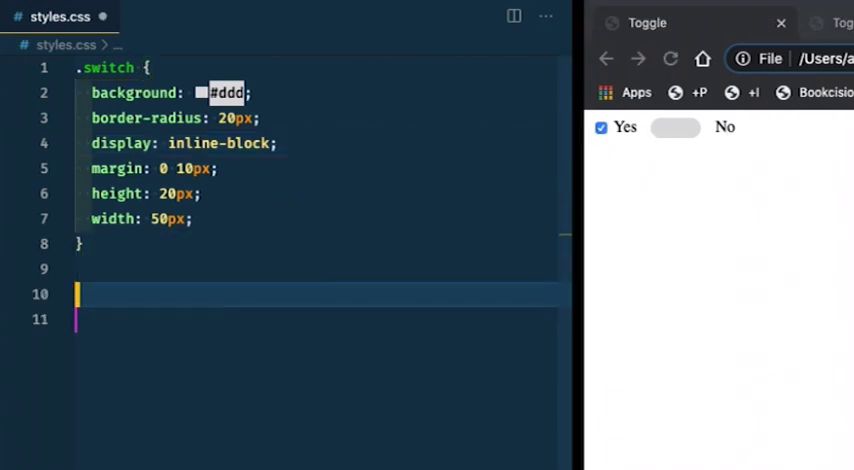
Start a .switch:after knob rule with 15px size, magenta background and 50% border radius.
type(".switch:")
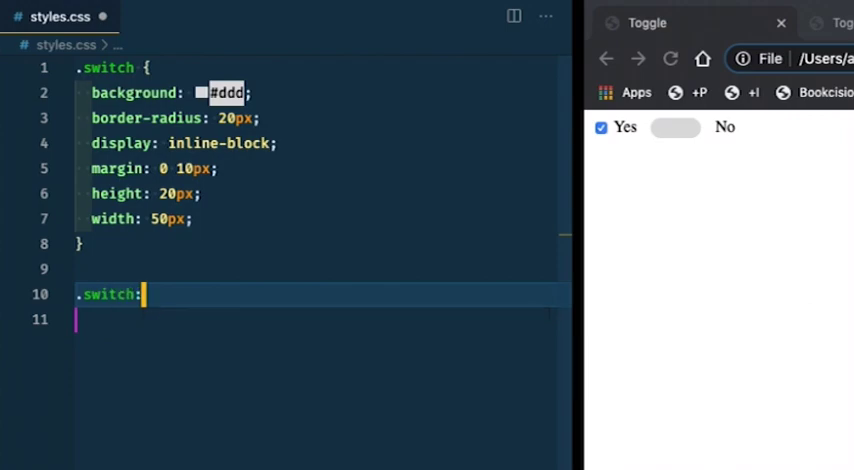
type("after {")
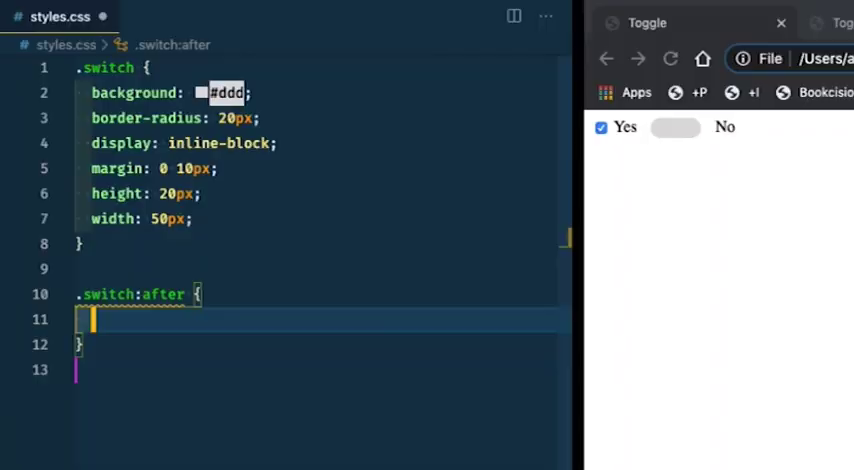
type("width: 54")
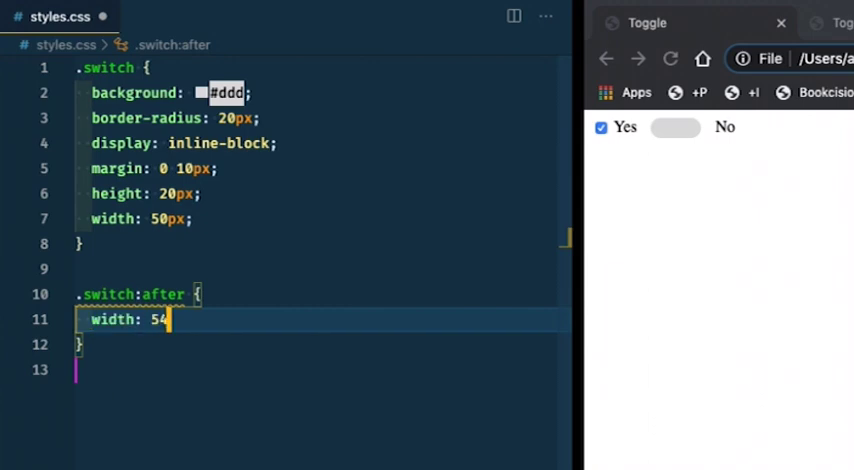
type("heigh")
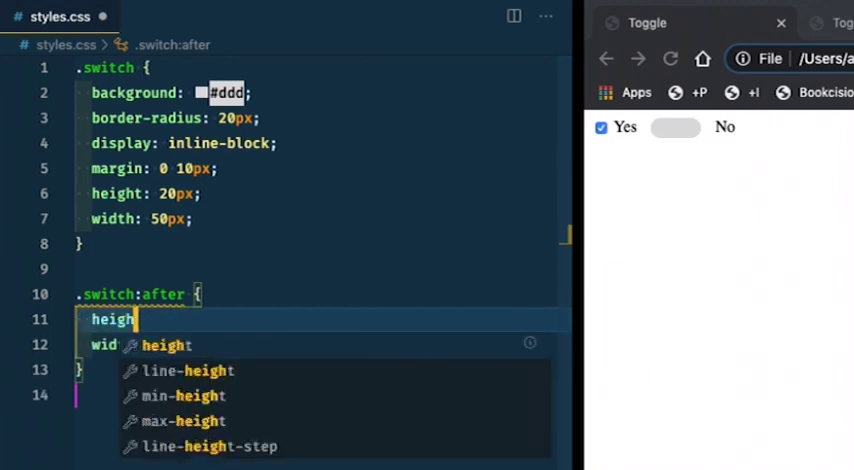
type("background")
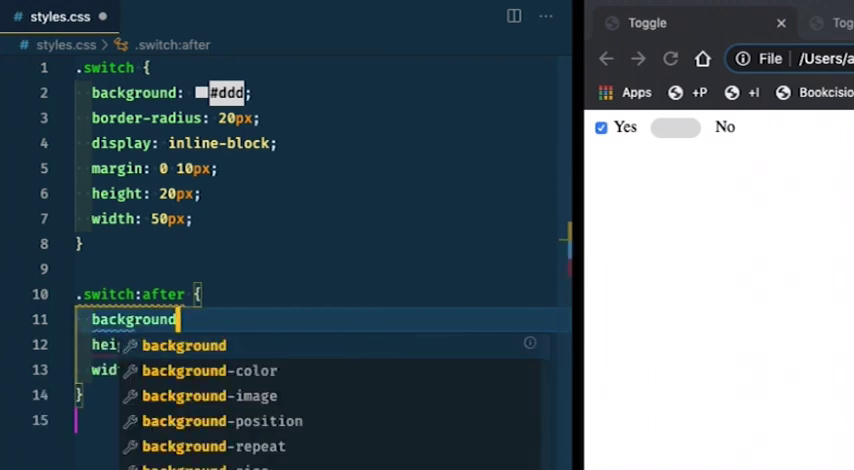
type(": magenta;")
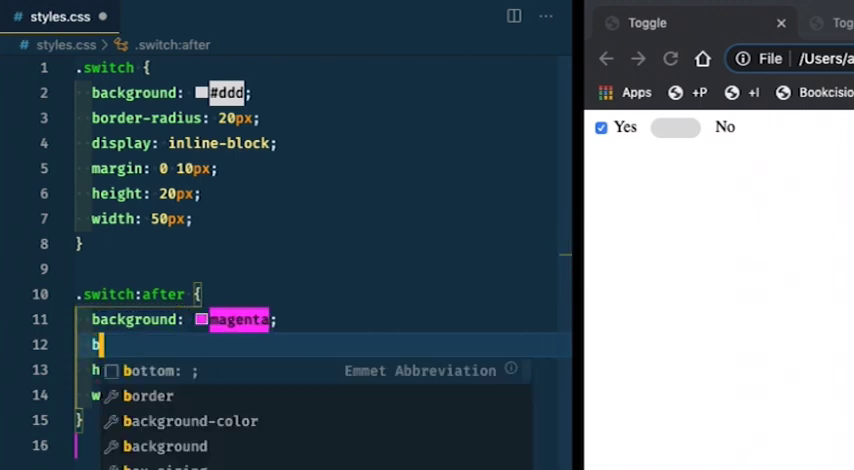
type("order-radius:")
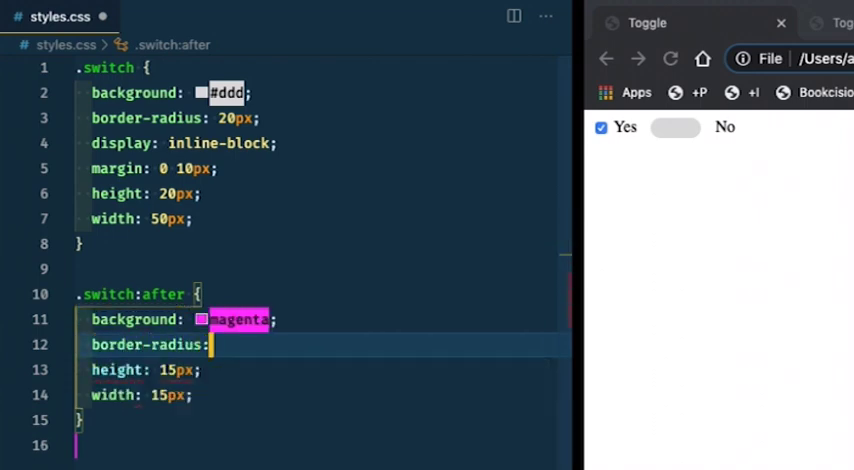
type("50%;")
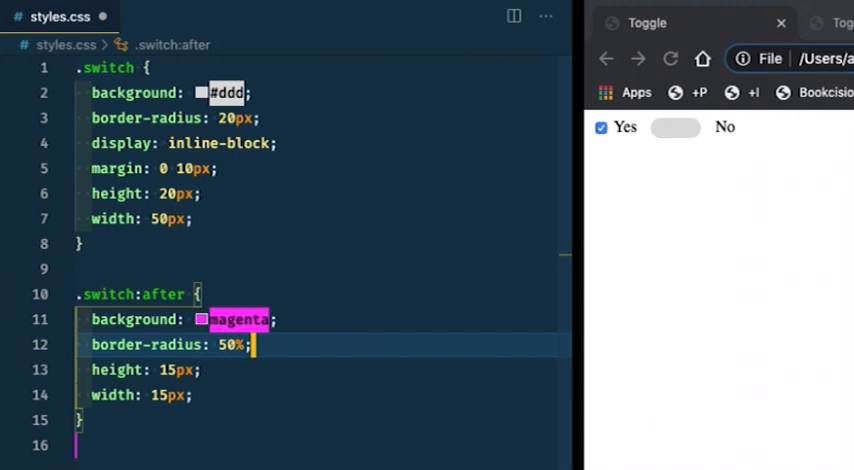
Give the knob block display, empty content, absolute position at 3px top/left; make .switch relative.
type("display: block;")
type("content: '")
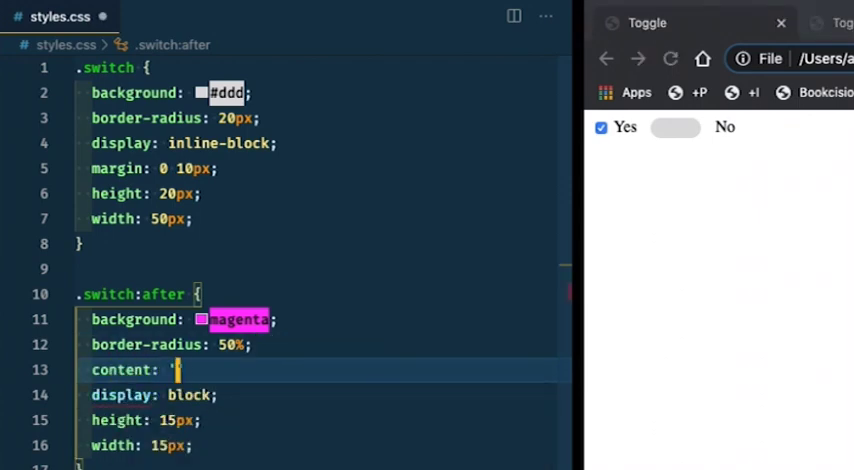
type("\"\";")
type("position:")
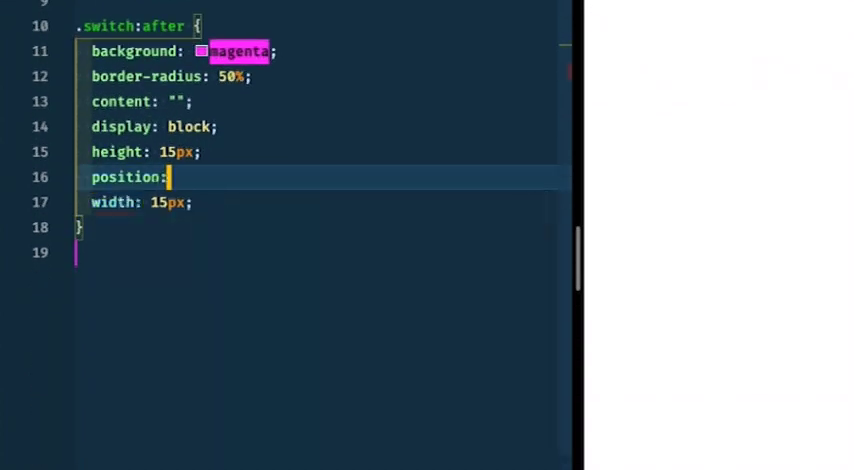
type("absolute;")
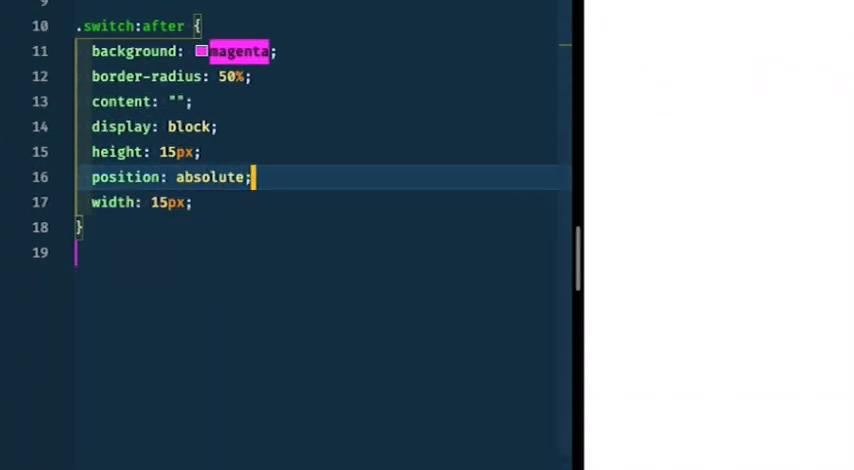
key("Enter")
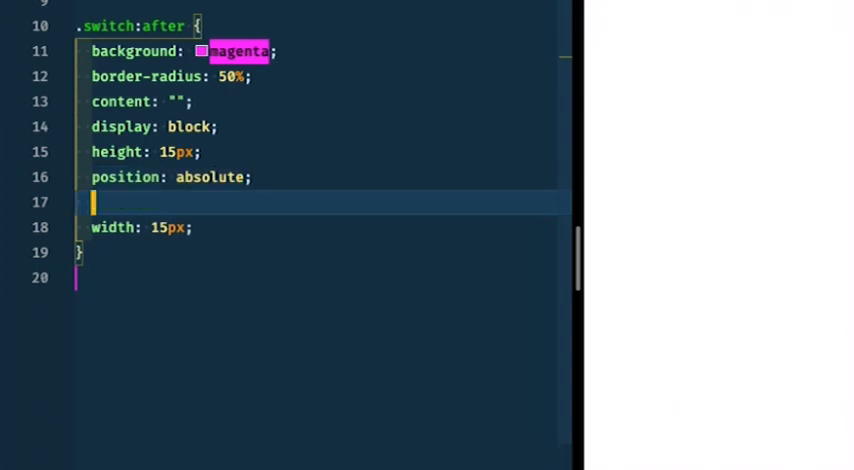
type("left: 3px;")
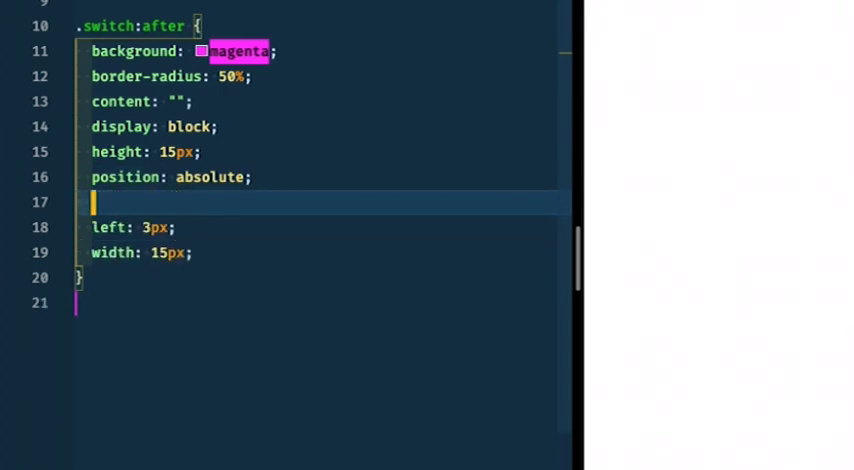
type("top: 3px;")
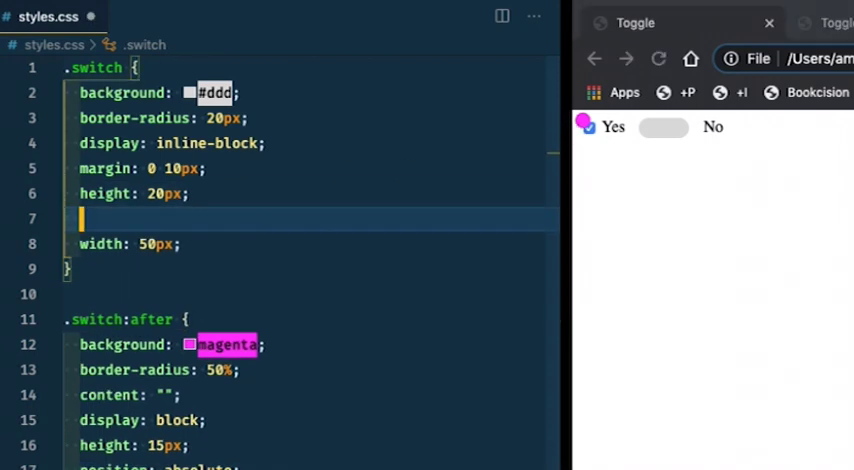
type("position: relative;")
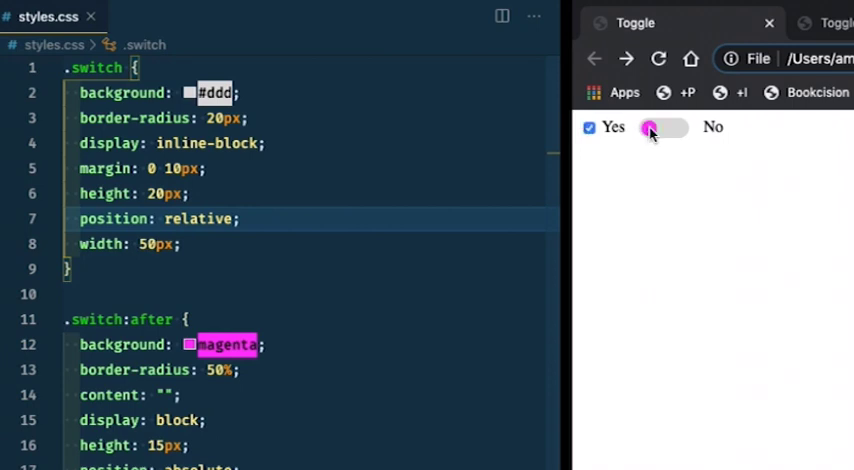
left_click(650, 127)
type("input[")
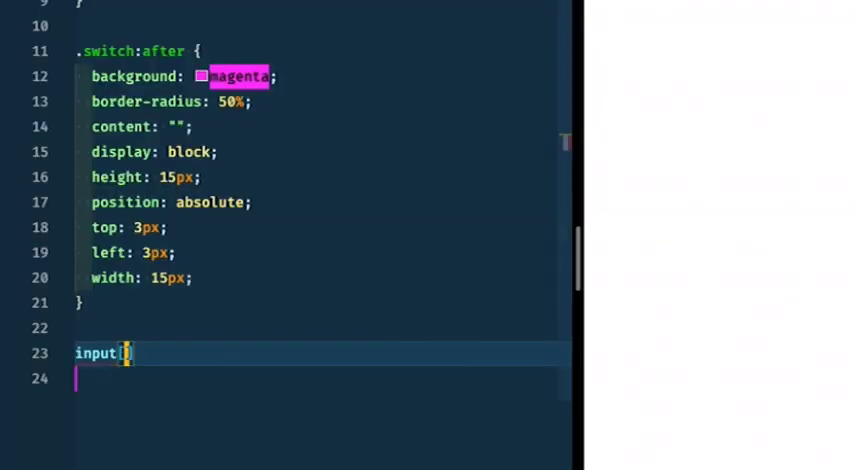
Hide the checkbox: 1px size, overflow hidden, top -999999em, left auto, absolute positioning.
type("type=\"checkbox")
type("width: 1px;")
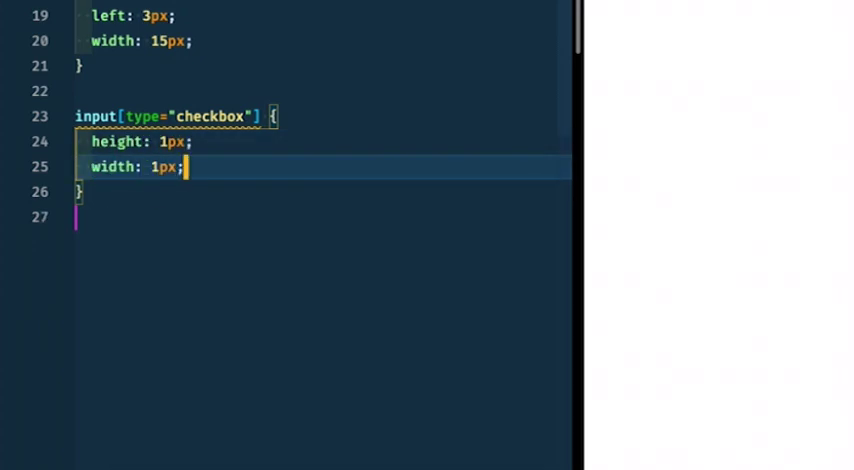
type("overlfow:")
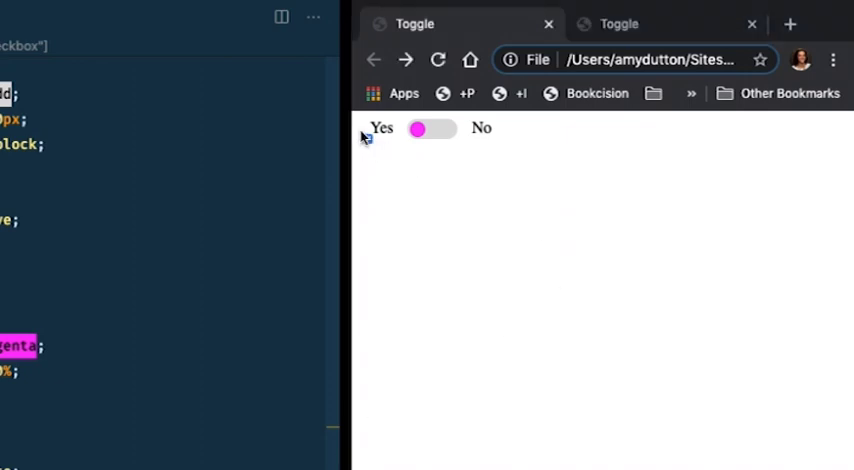
mouse_move(367, 137)
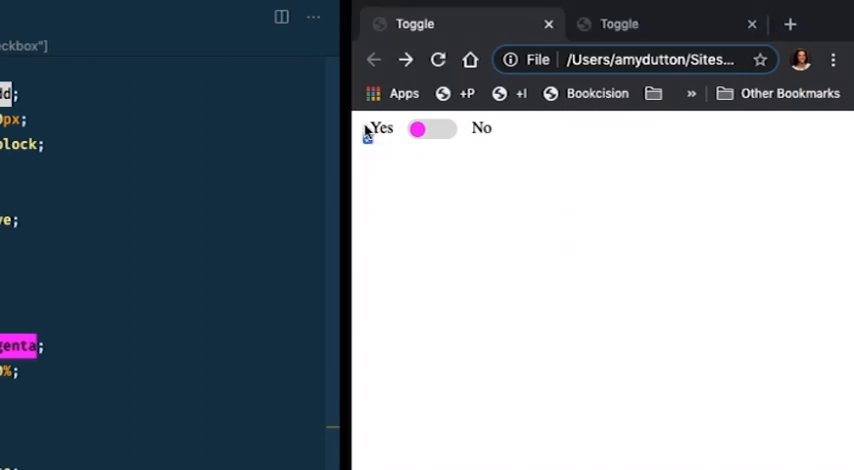
left_click(368, 138)
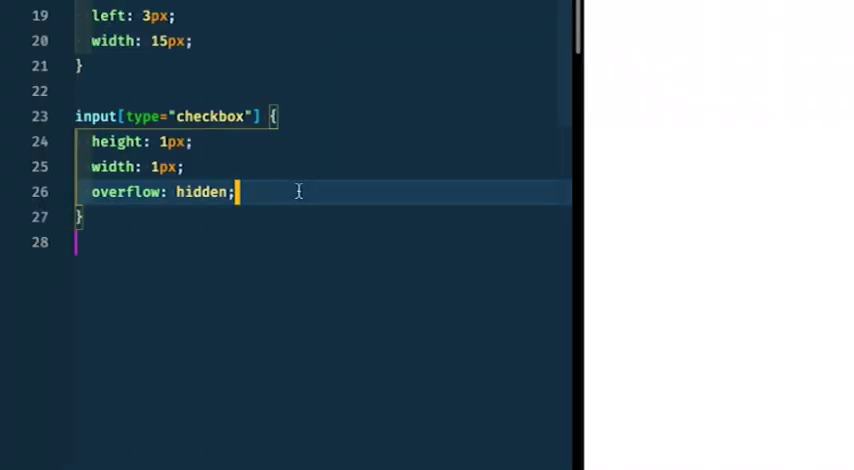
key("enter")
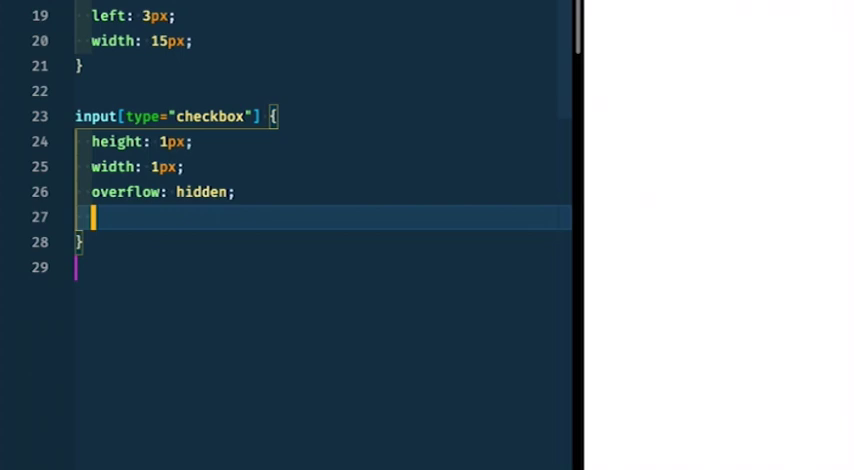
type("top: -999")
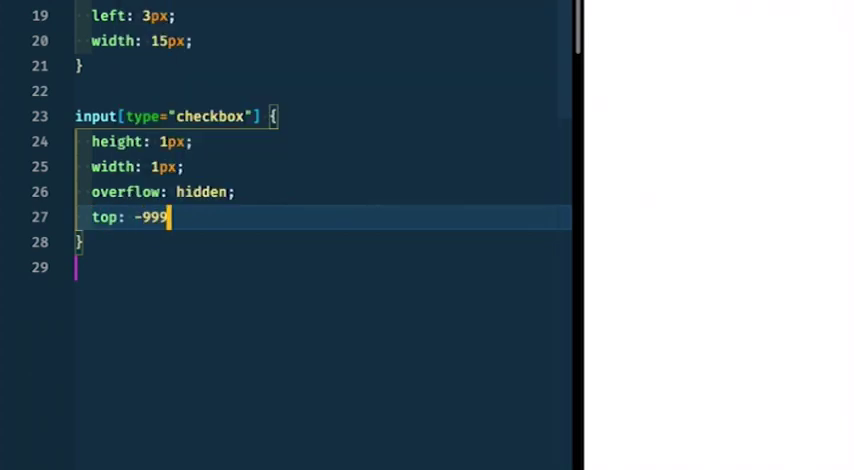
type("999999em;")
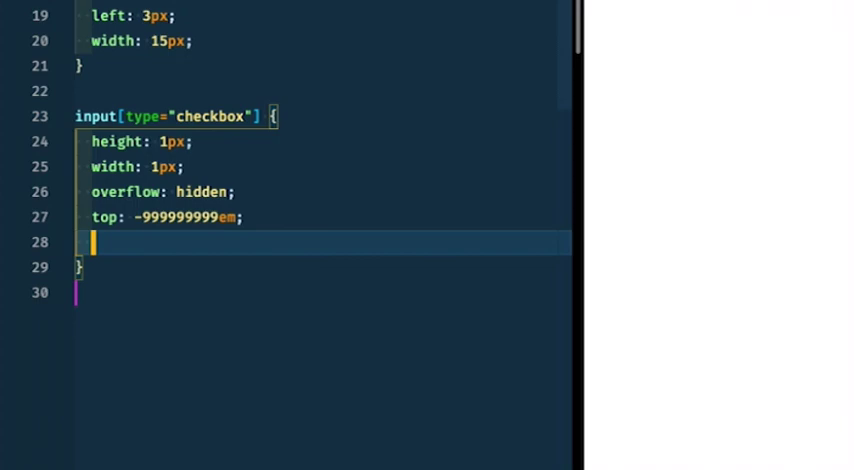
type("left: auto;")
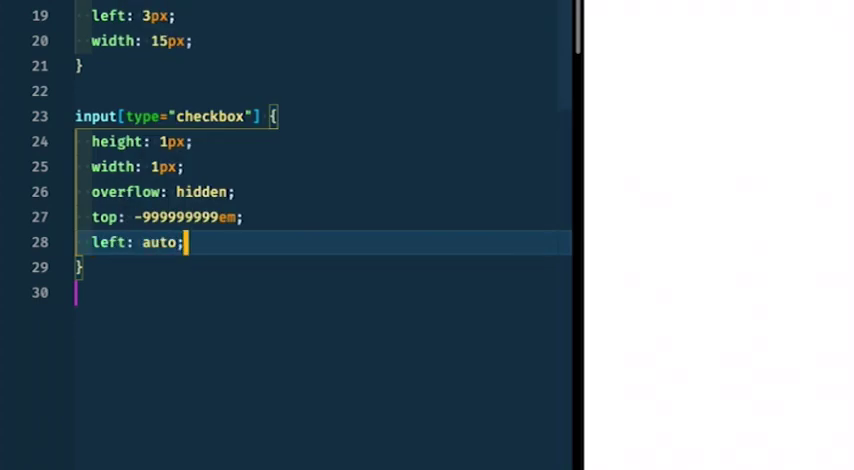
mouse_move(232, 237)
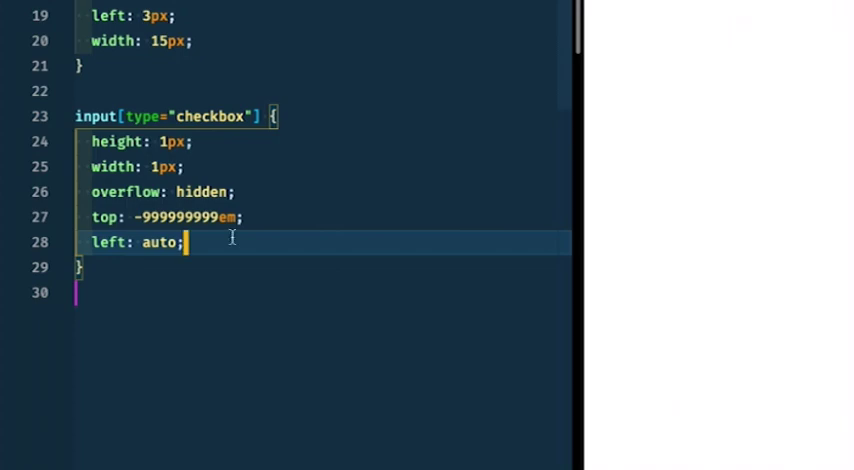
type("position: relative;")
type("/* default is r")
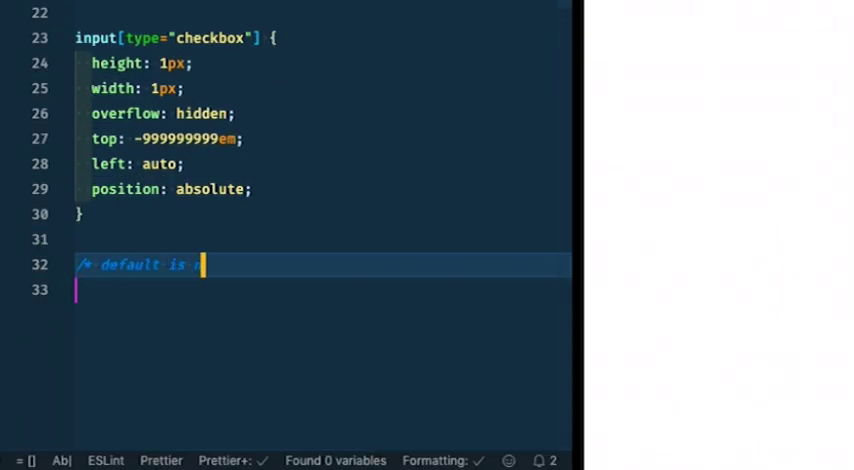
Make spans bold, comment out the checkbox-hiding declarations, and tick the now-visible checkbox.
type("no */")
type("color: black;")
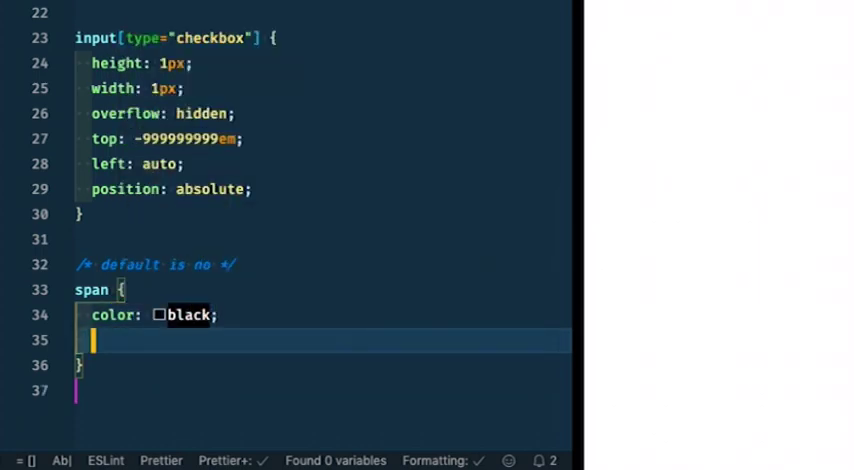
mouse_move(378, 20)
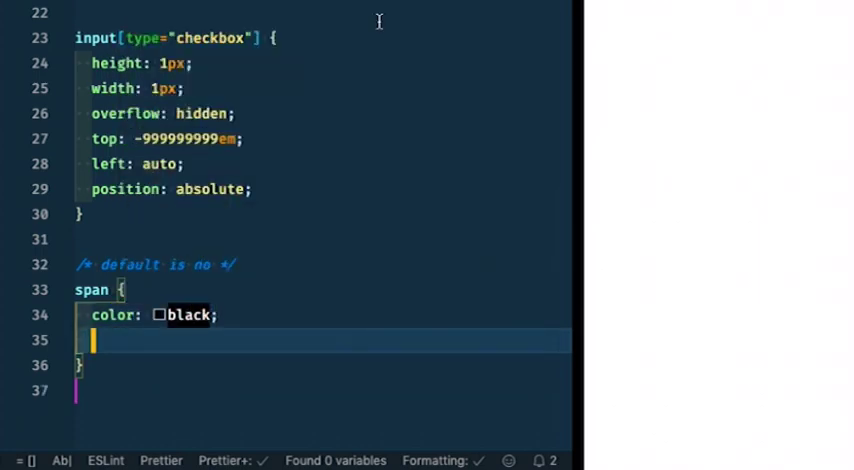
type("font-weight: bold;")
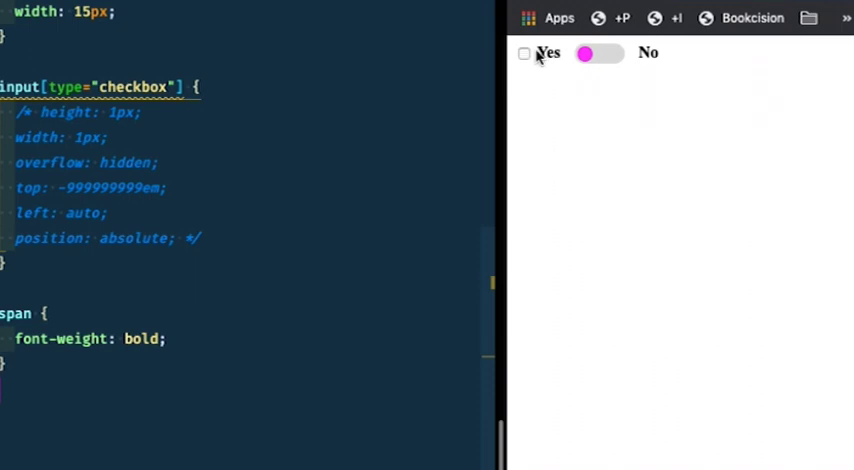
left_click(524, 53)
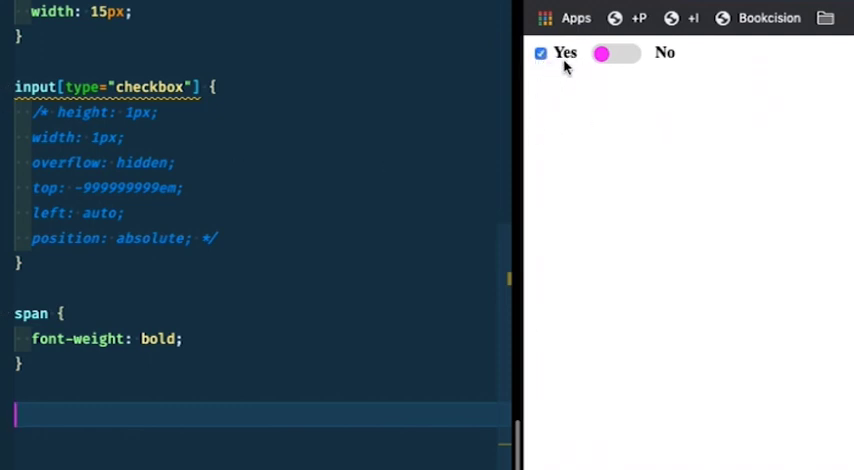
mouse_move(567, 60)
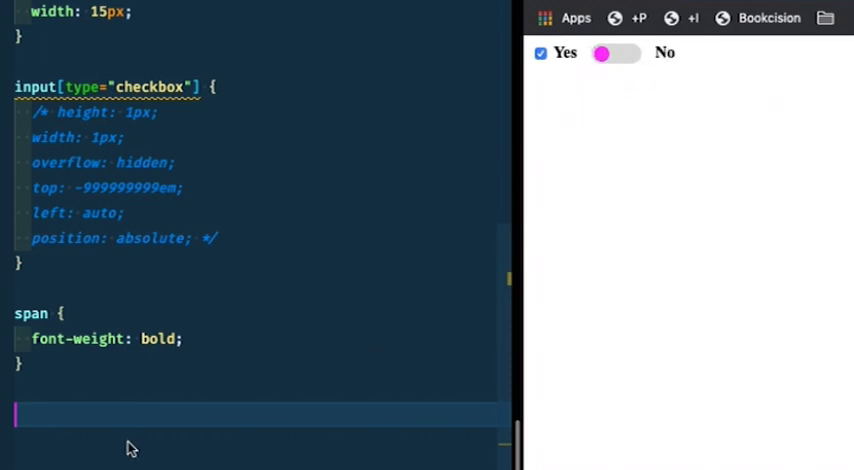
Color .yes magenta when the checkbox is checked and .no when unchecked, toggling to test.
type("input[type")
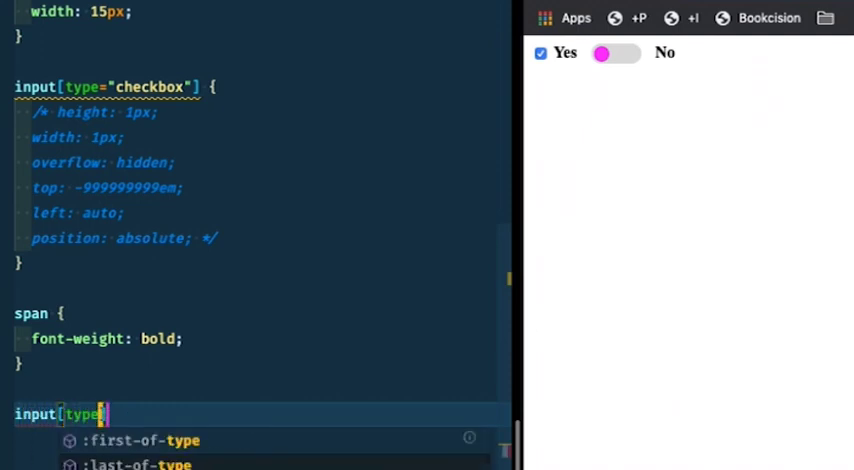
type("=\"checkbox\"]")
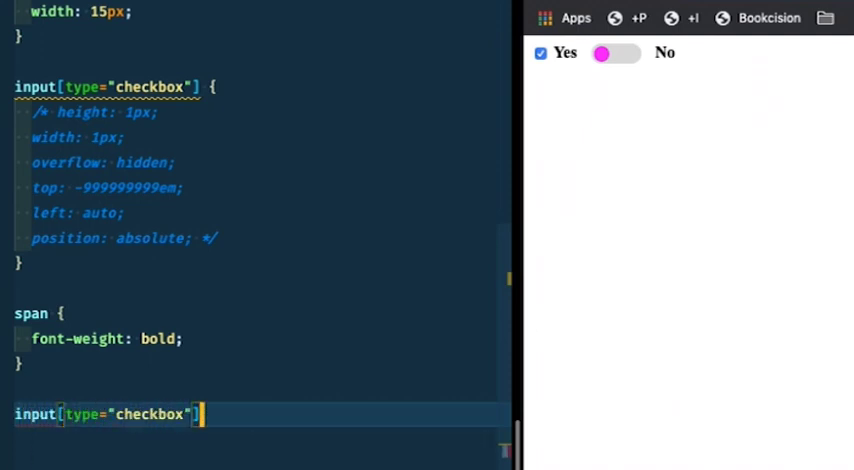
type(":checked ~")
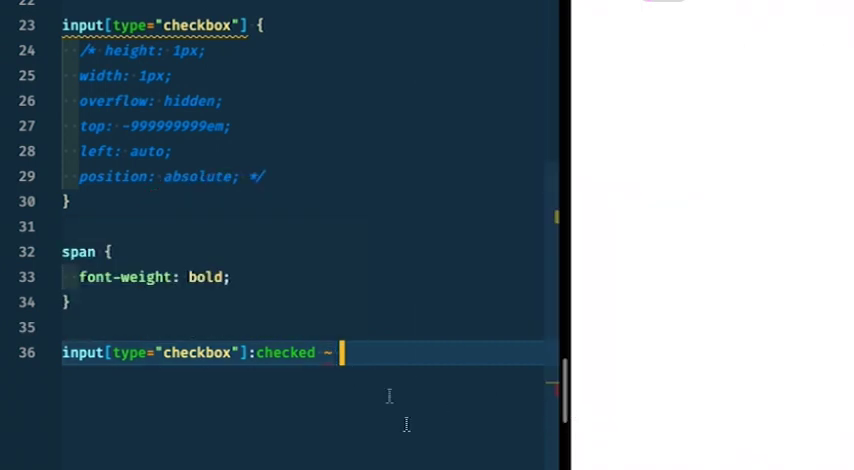
type(".yes {")
type("c")
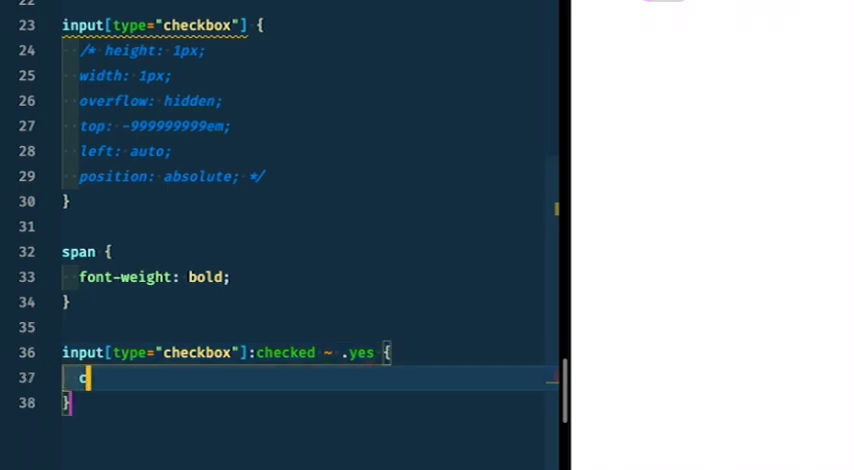
type("olor: magenta;")
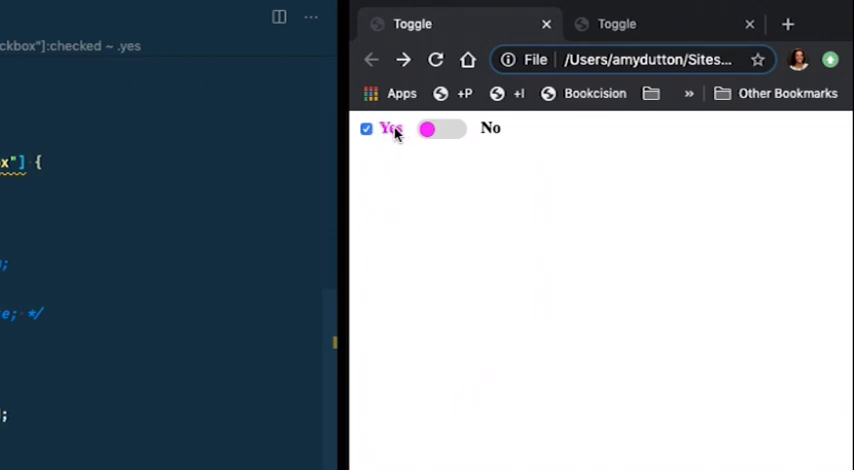
left_click(367, 129)
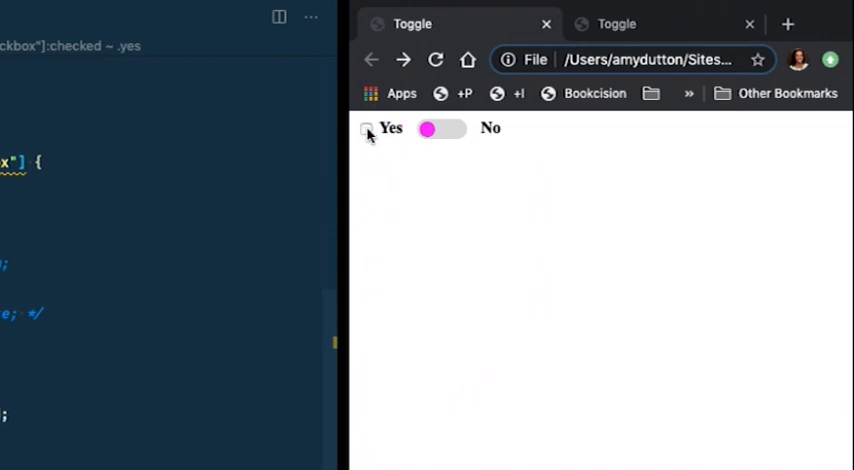
left_click(367, 131)
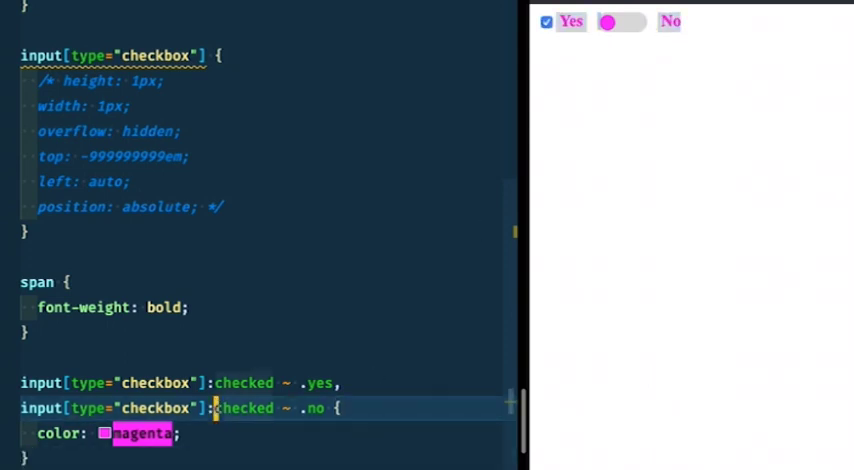
type(":not(:")
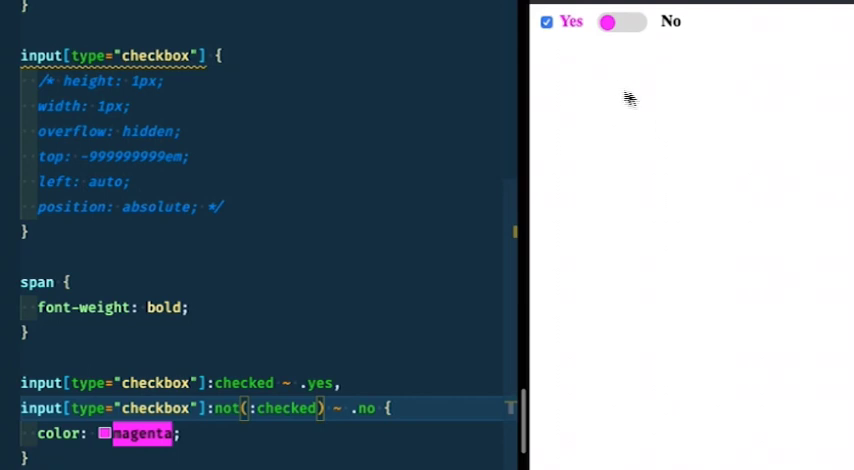
left_click(608, 21)
type("input[type=\"checkbox\"]:not(:checked) ~ .s")
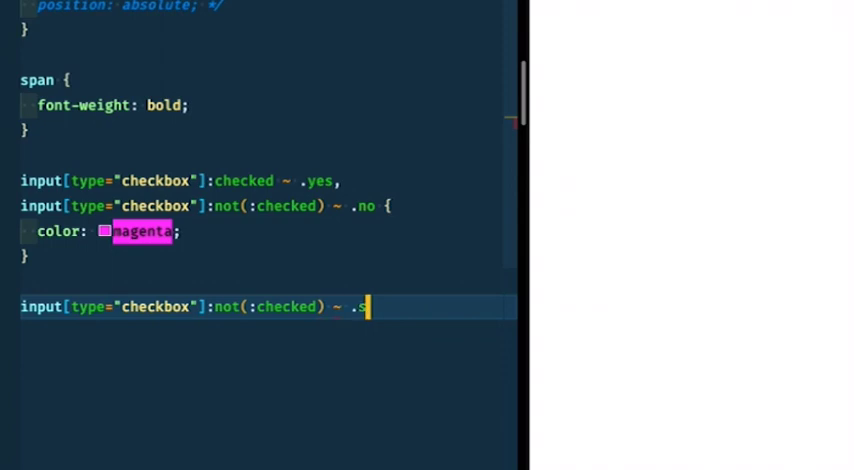
Complete the input[type="checkbox"]:not(:checked) ~ .switch selector and uncomment the hiding declarations.
type("witch")
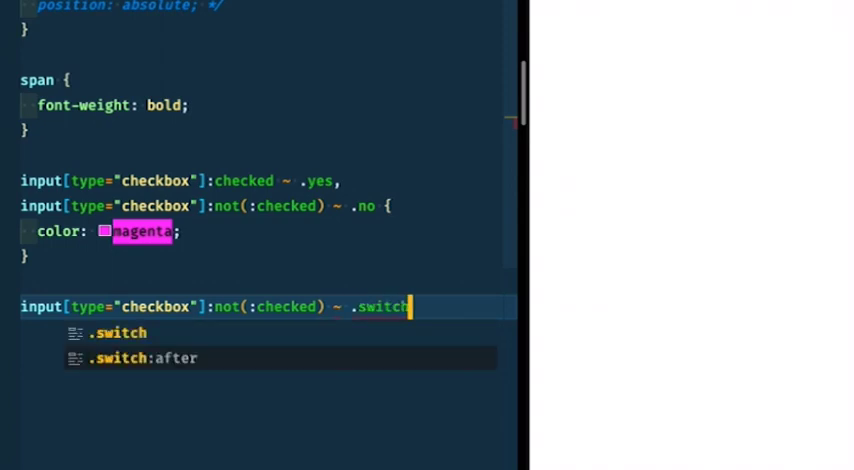
left_click(140, 357)
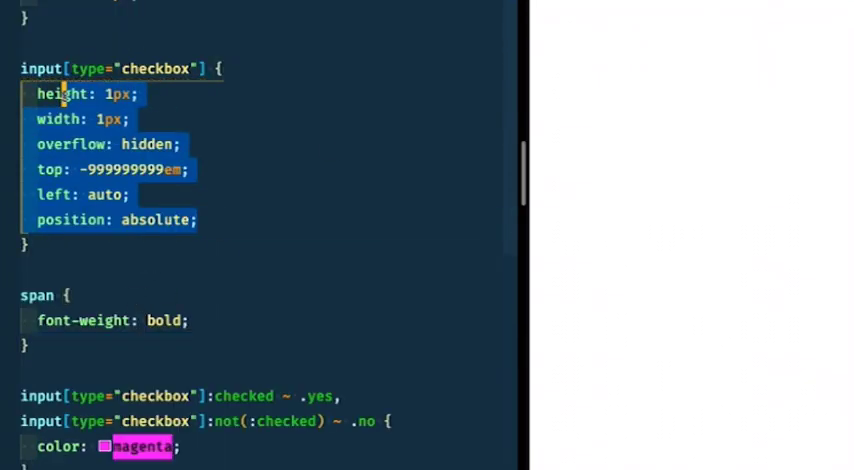
Flip the switch in Chrome to confirm the knob slides right and No turns magenta.
scroll("down", 3)
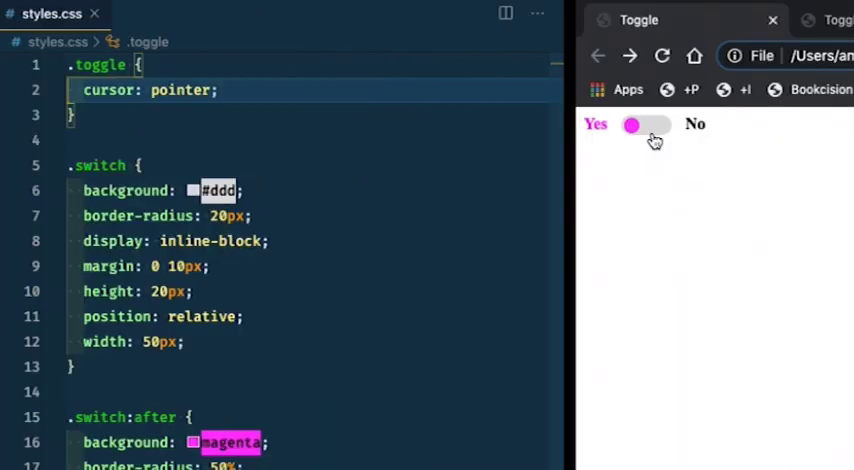
left_click(645, 124)
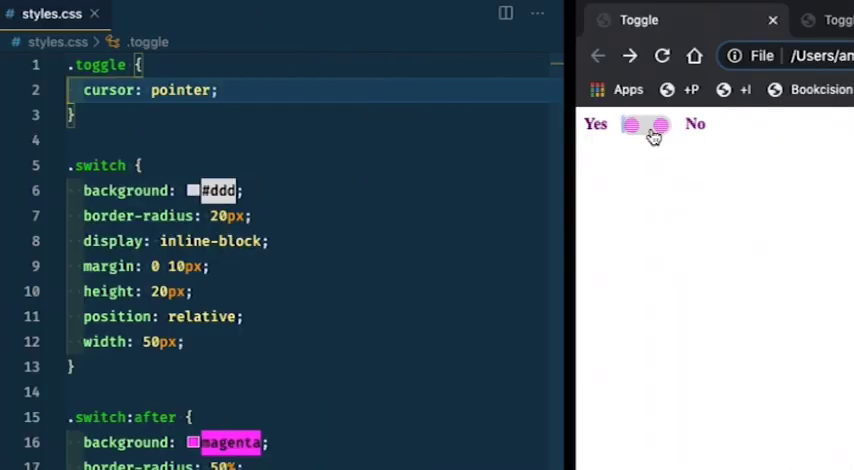
left_click(645, 124)
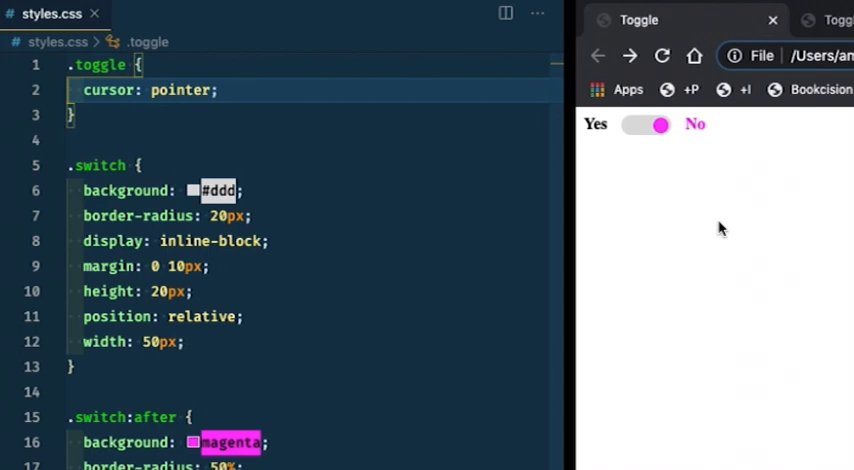